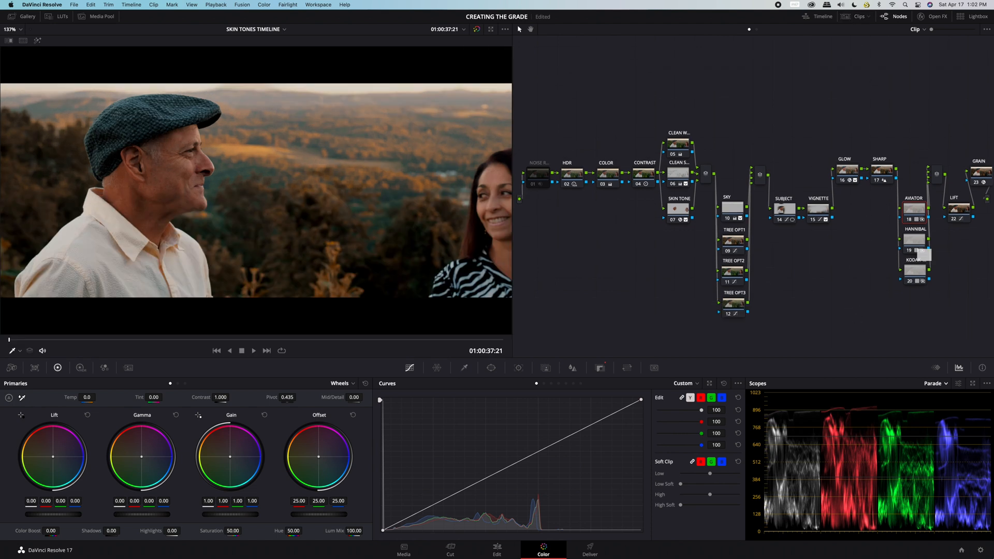
mouse_move(958, 533)
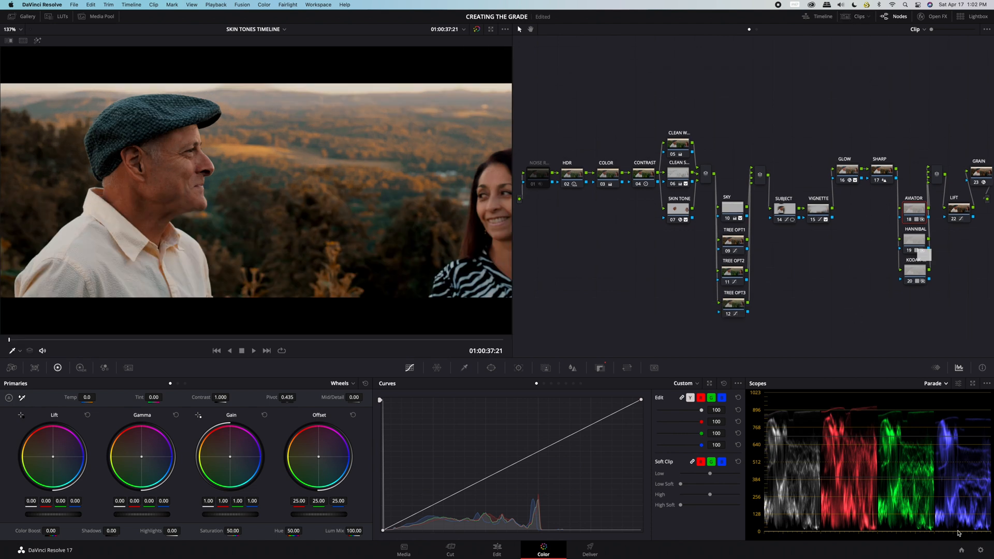
Show the timeline clip thumbnails on the Color page
click(859, 16)
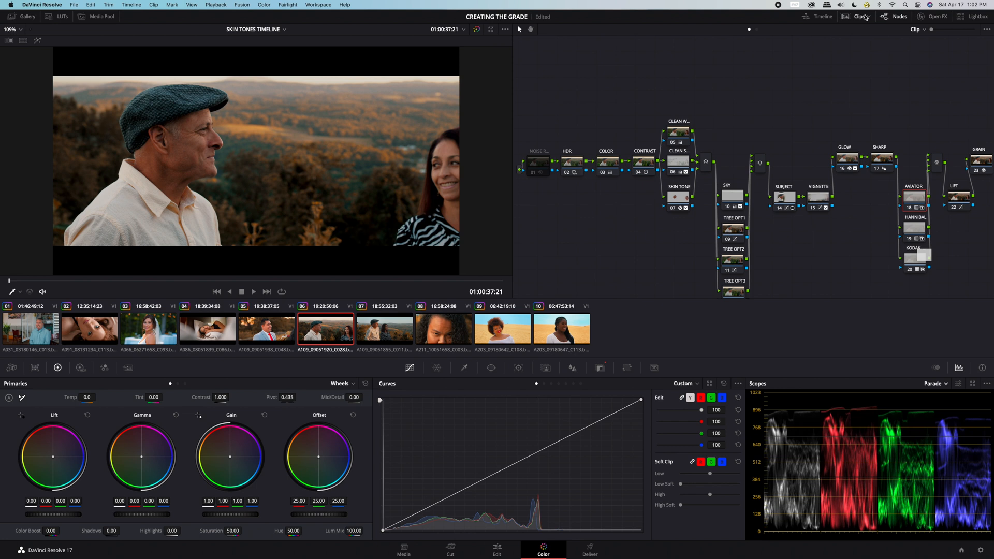
mouse_move(329, 331)
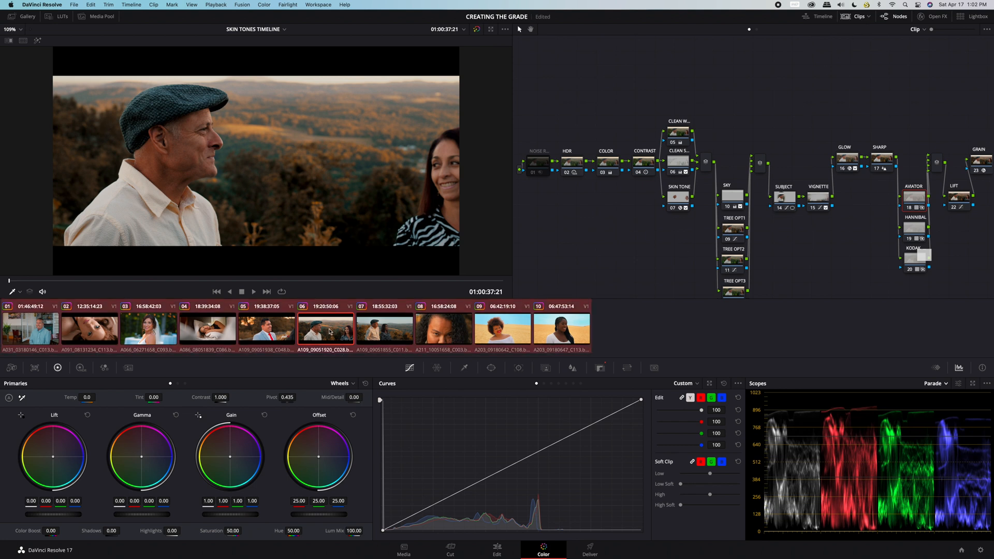
Add the selected clips into a new group named PROJECT LOOK ADJUSTMENT
right_click(325, 327)
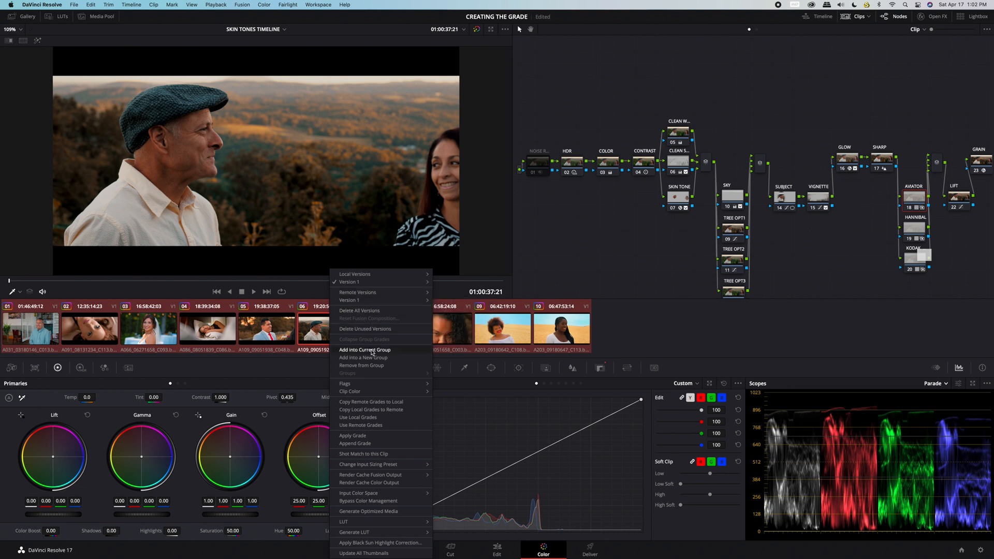
click(362, 357)
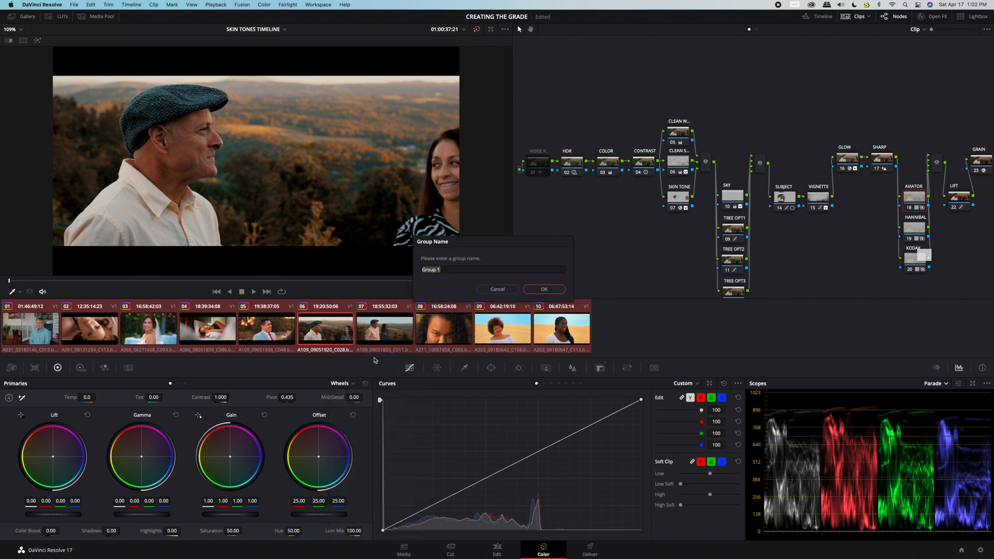
click(491, 269)
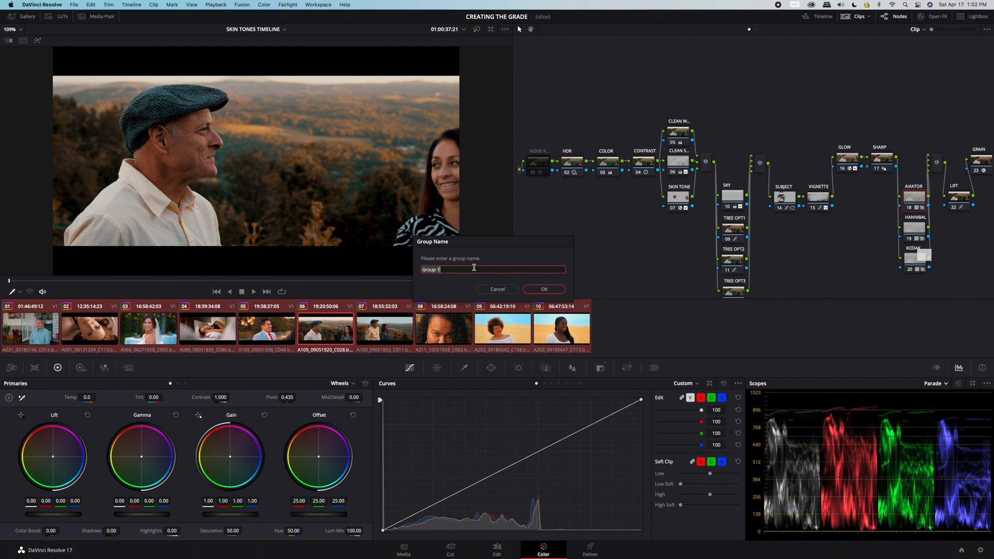
text(PROJECT LOOK ADJUSTMENT)
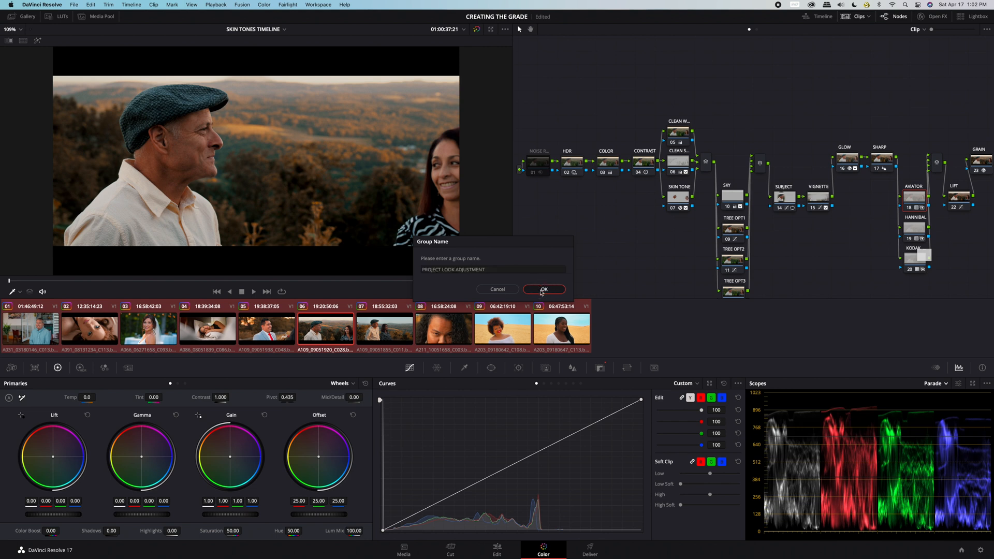
click(543, 289)
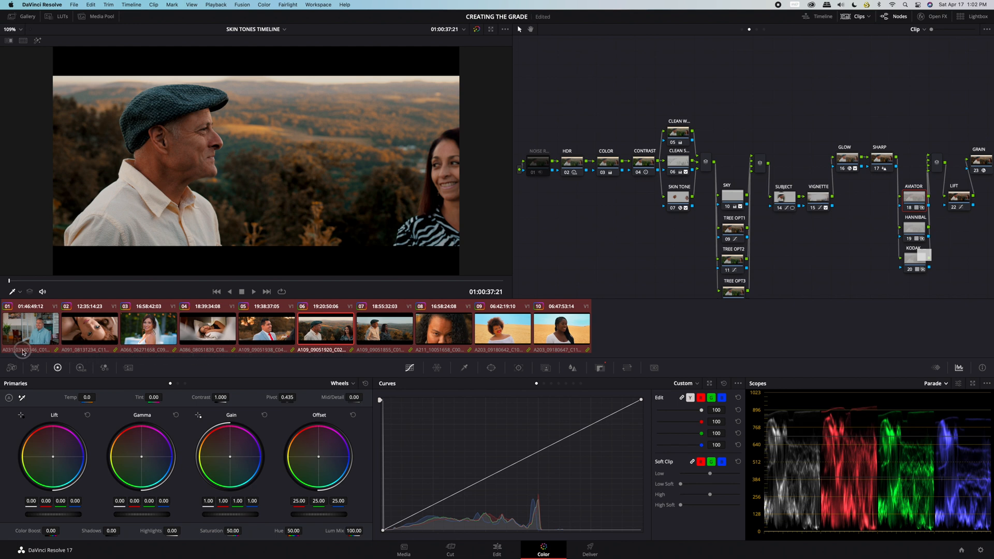
mouse_move(756, 339)
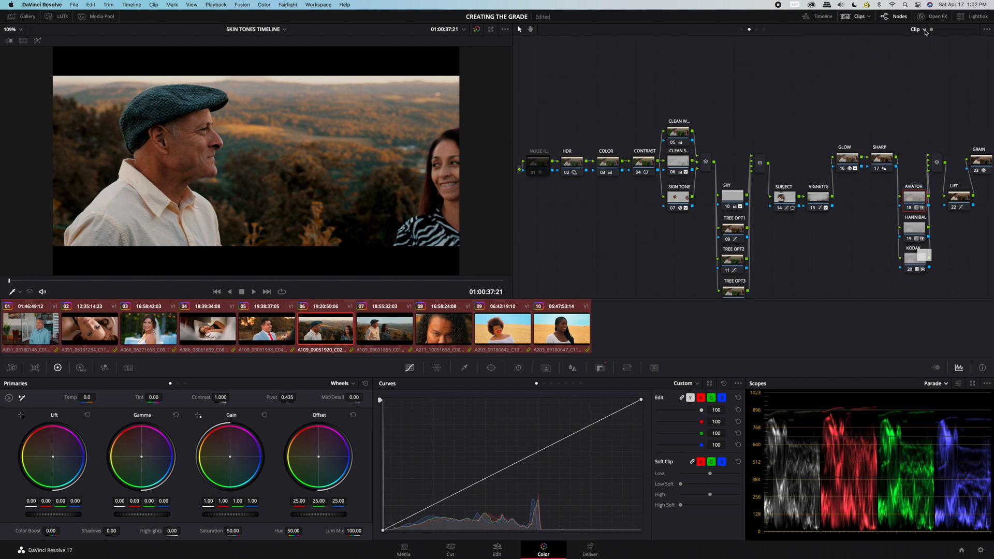
Switch to the Group Post-Clip node graph and place the node on the main connection line
click(917, 29)
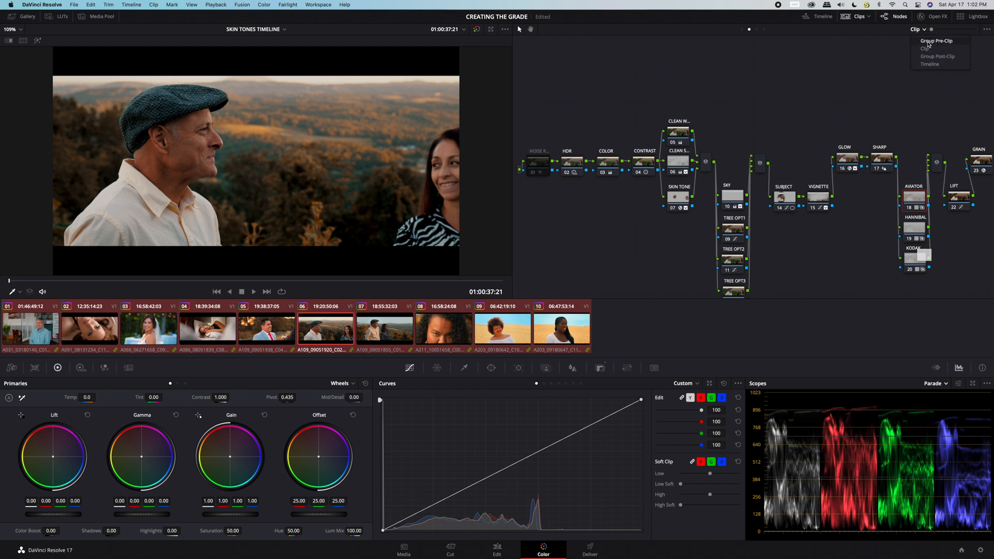
click(937, 40)
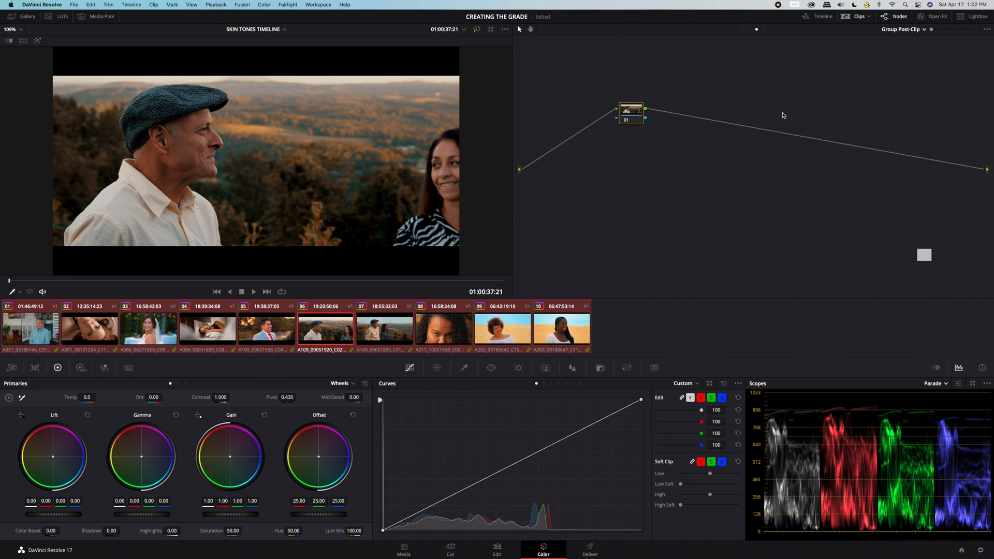
drag(630, 110, 553, 170)
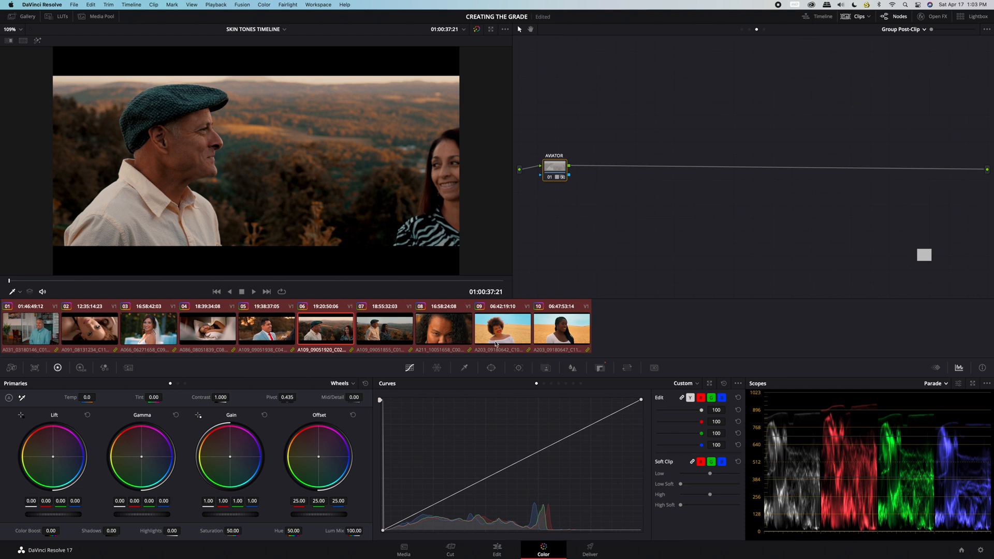
click(149, 328)
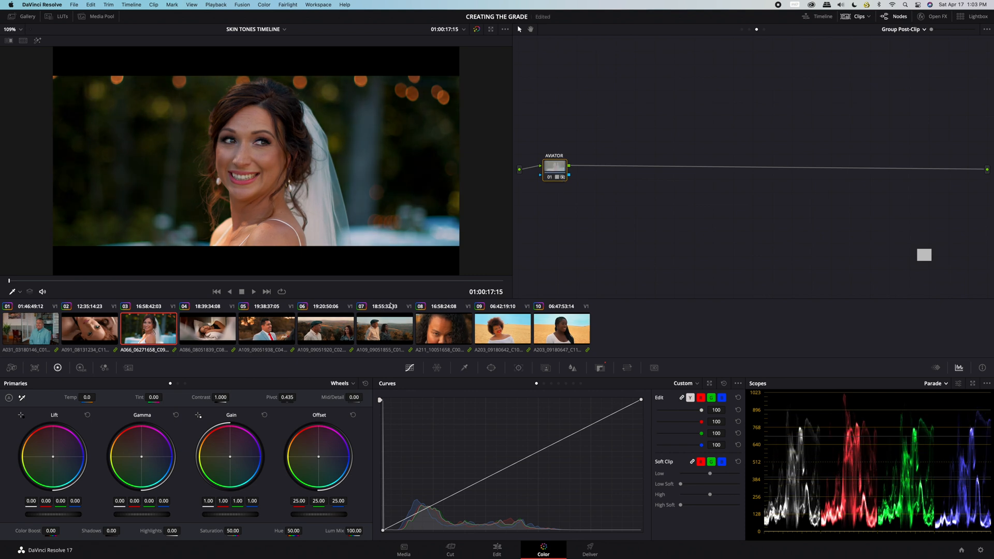
click(325, 327)
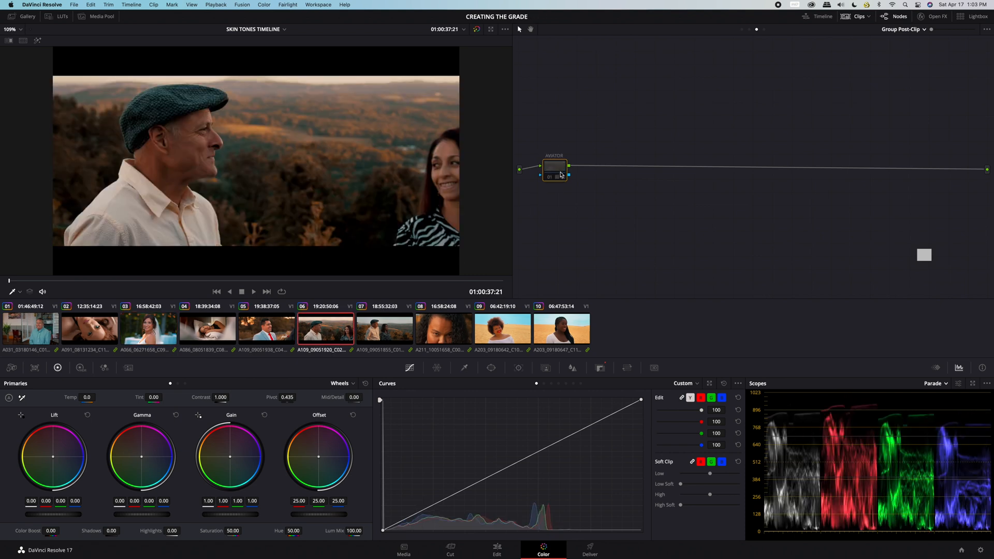
click(561, 328)
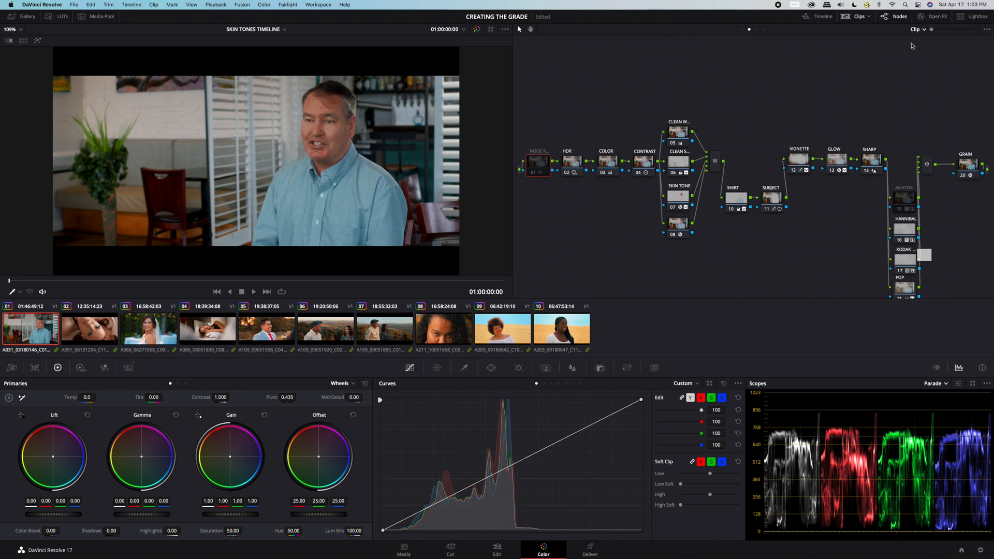
mouse_move(839, 45)
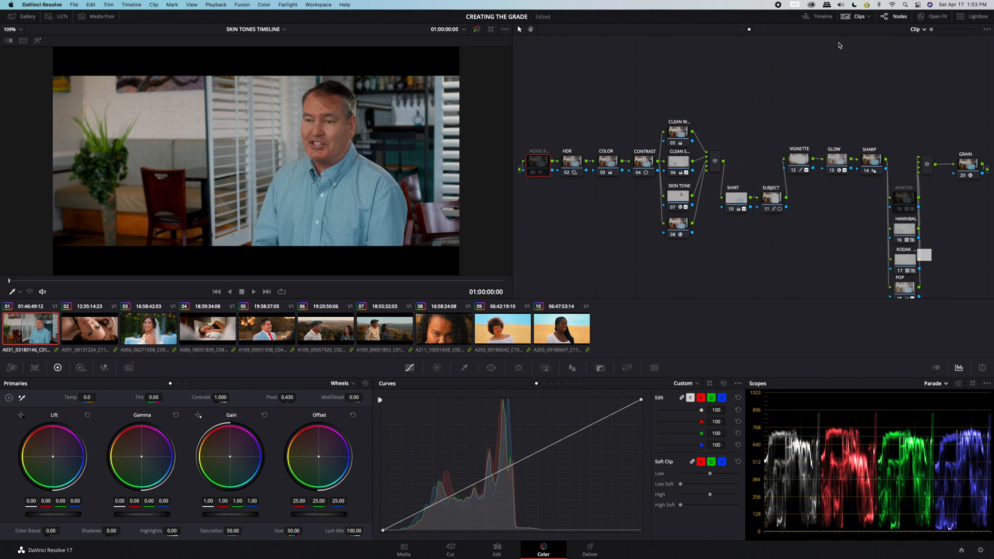